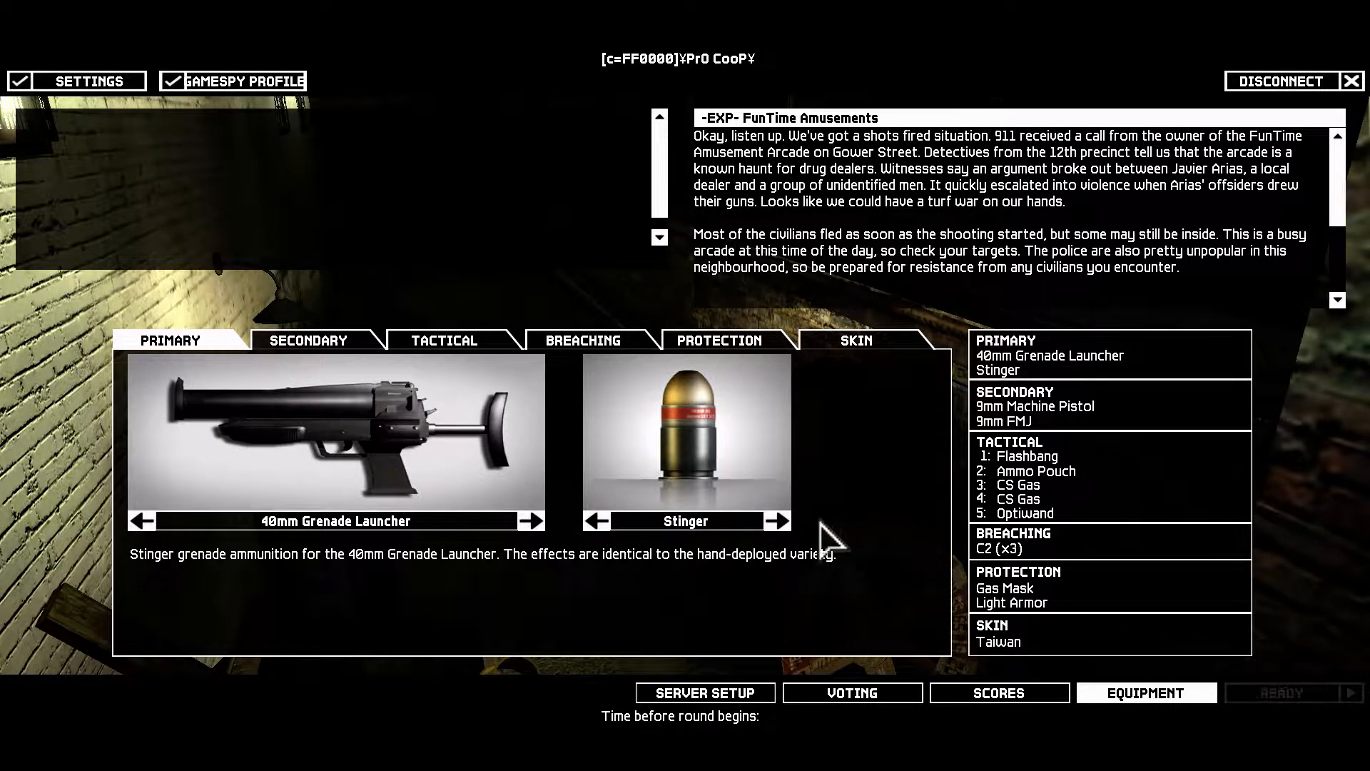
mouse_move(779, 520)
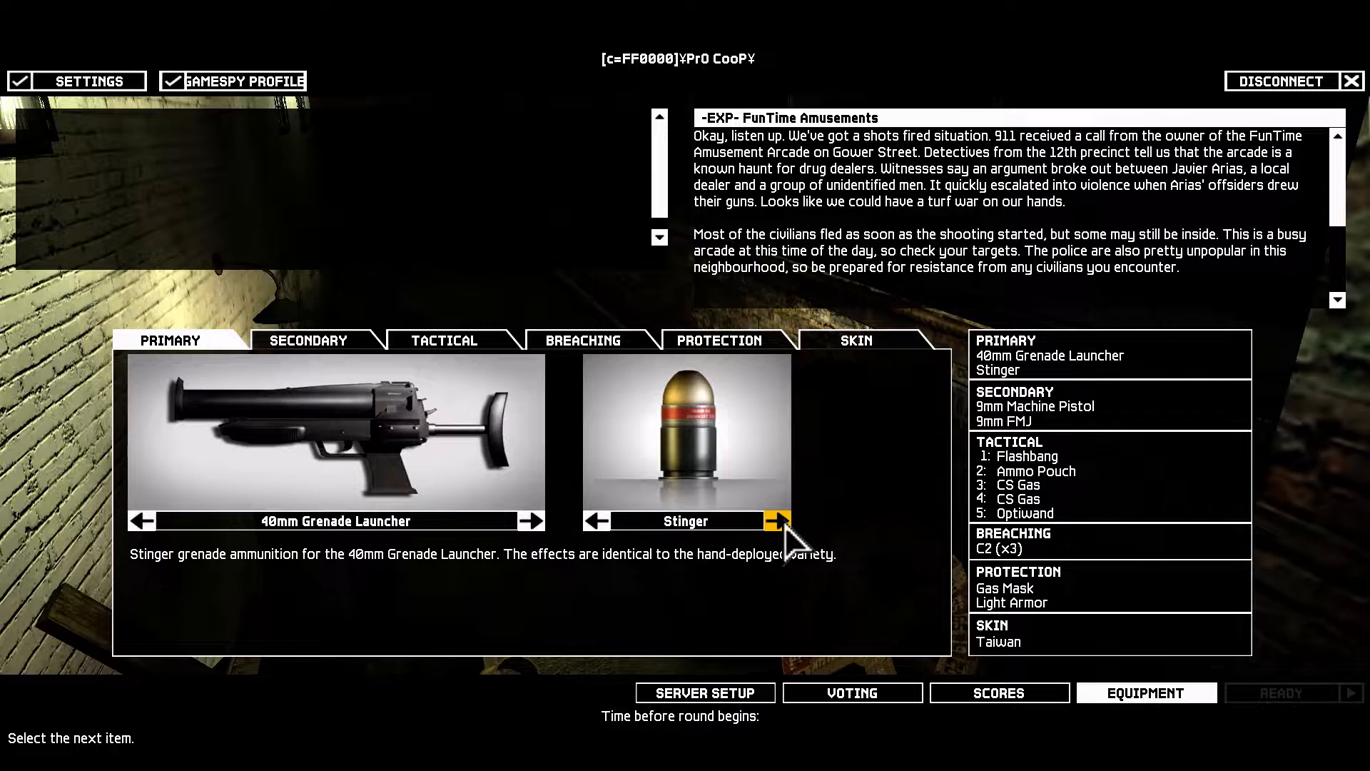